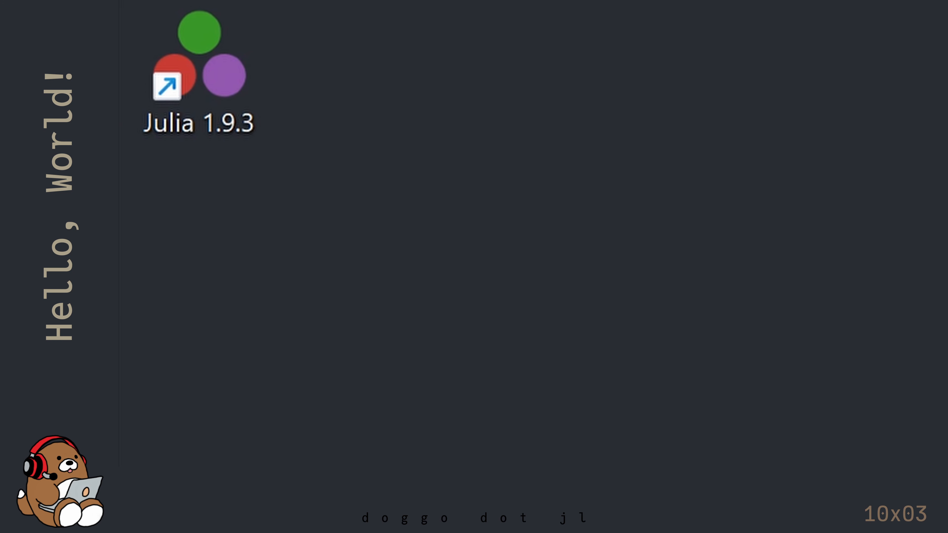
- Launch Julia 1.9.3 from its desktop shortcut so the REPL opens
double_click(196, 76)
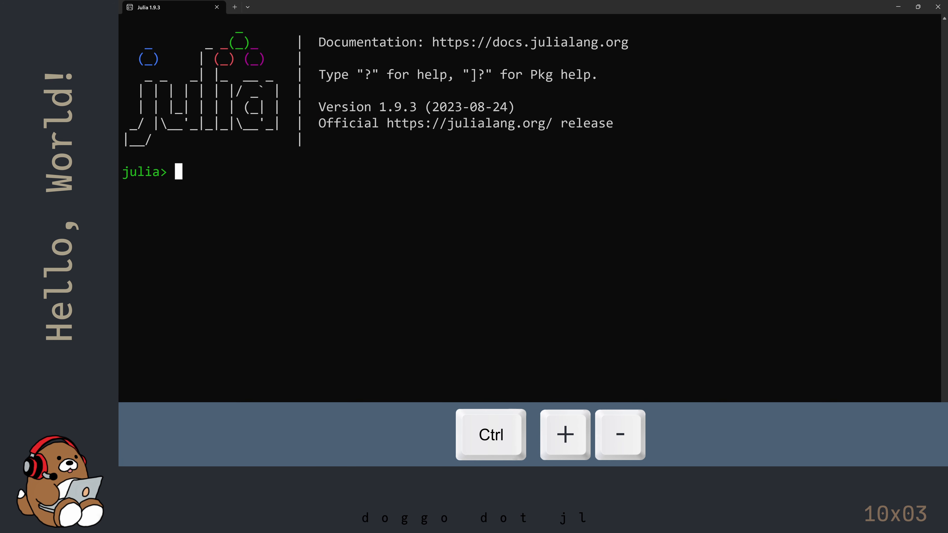
left_click(563, 435)
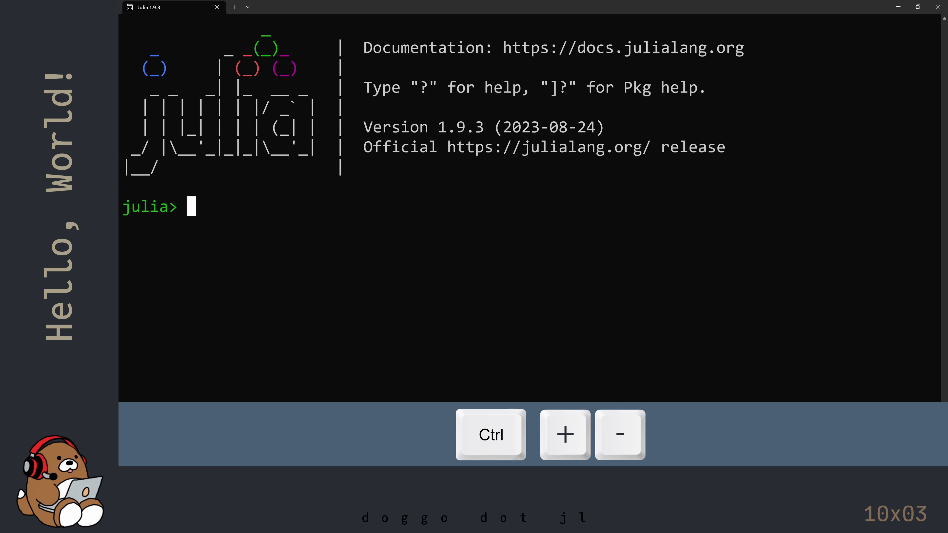
left_click(563, 434)
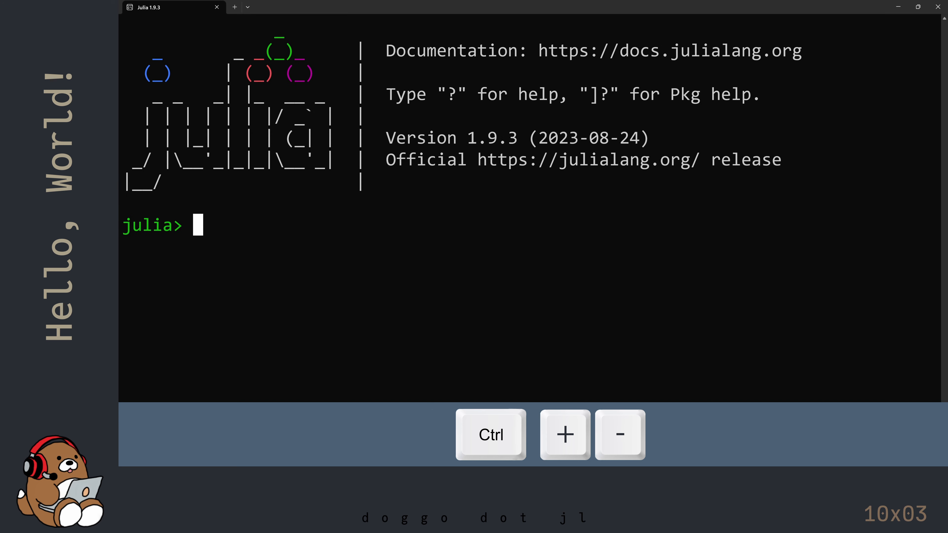
left_click(619, 434)
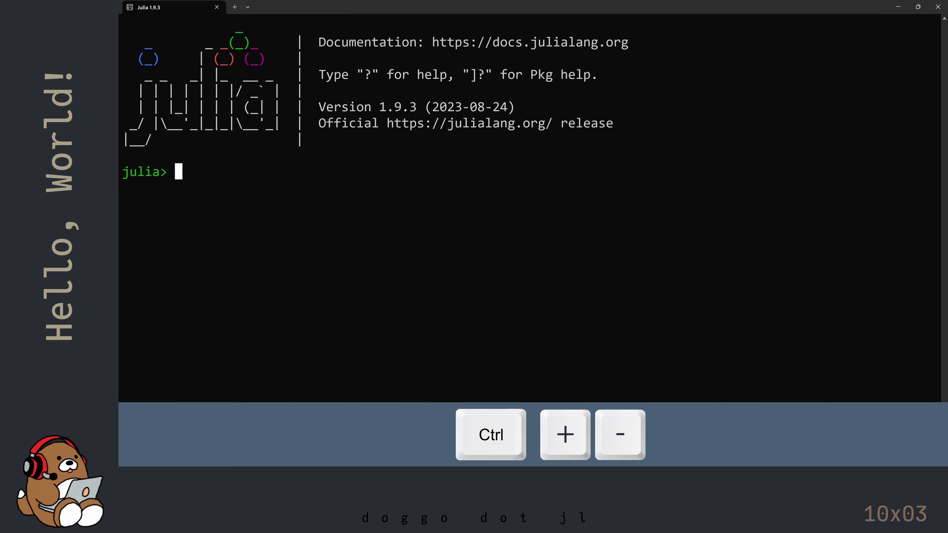
left_click(563, 434)
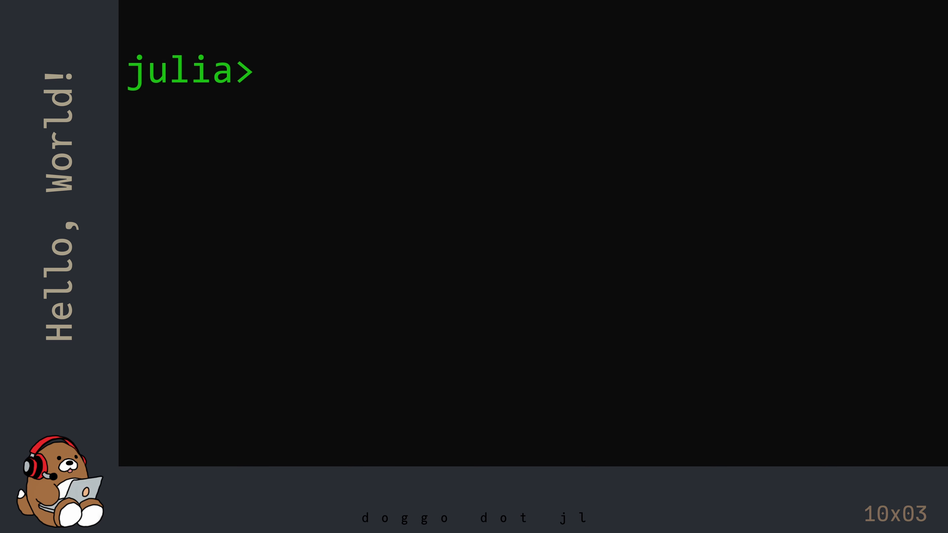
- Enter println("Hello, World!") at the julia> prompt without running it
type("print")
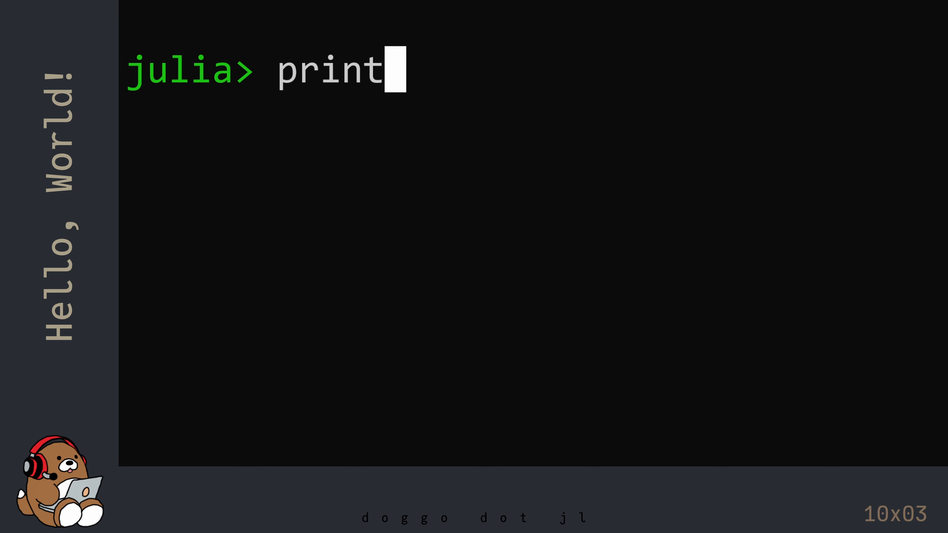
type("ln(\"")
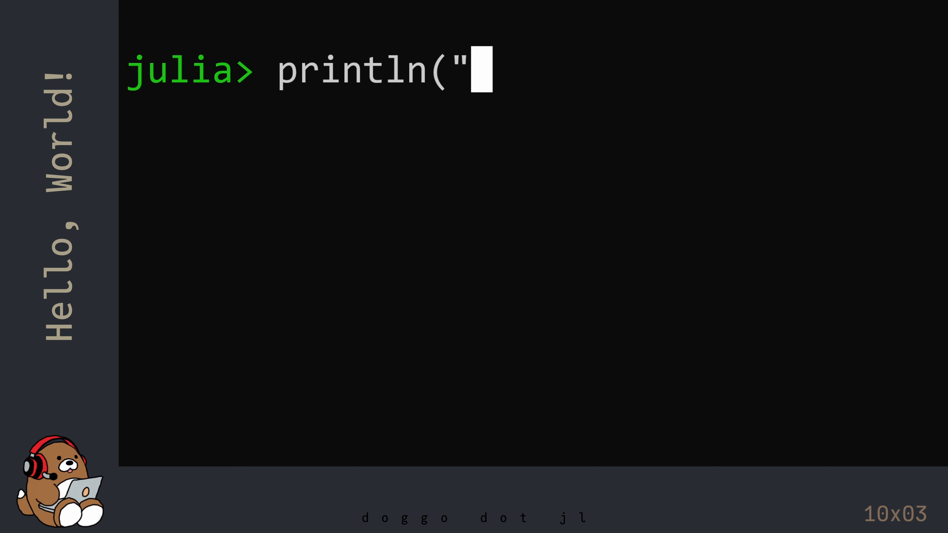
type("Hell")
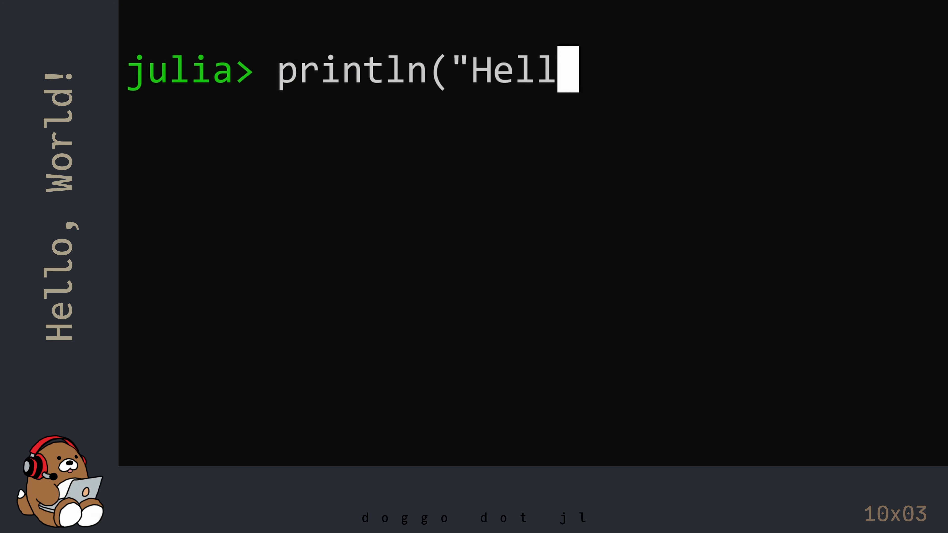
type("o, Wor")
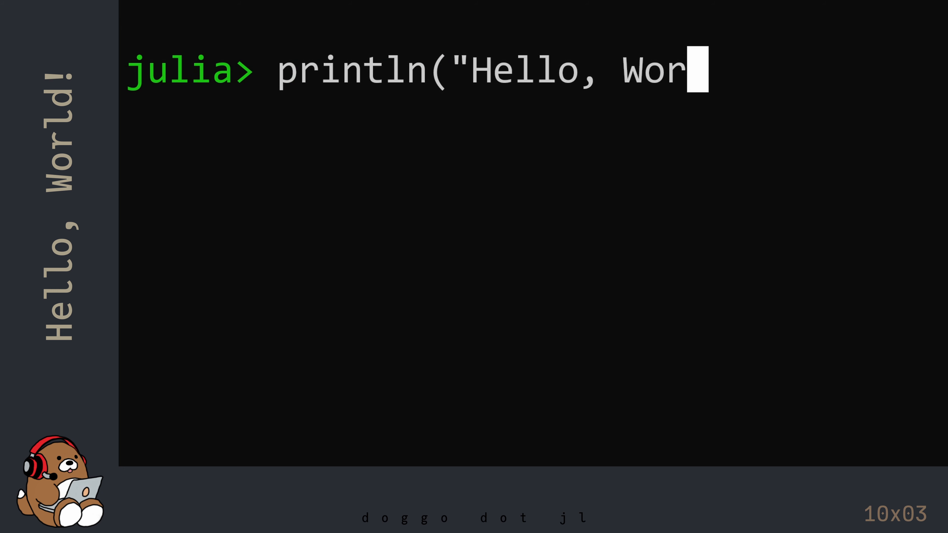
type("ld!")
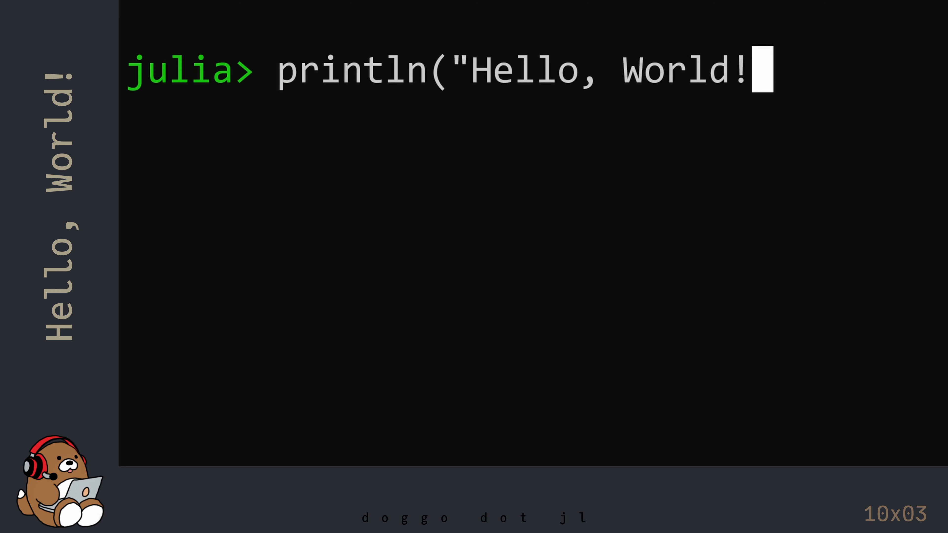
type("\"")
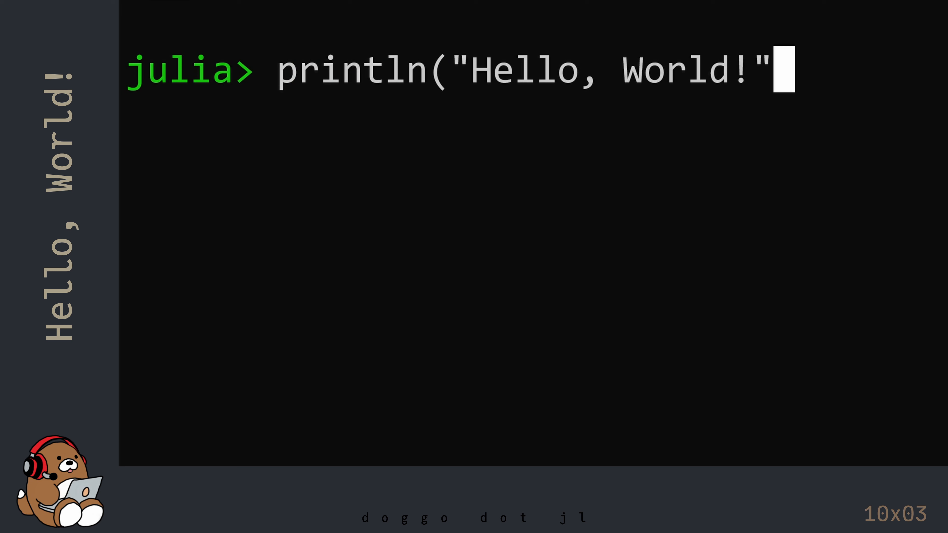
type(")")
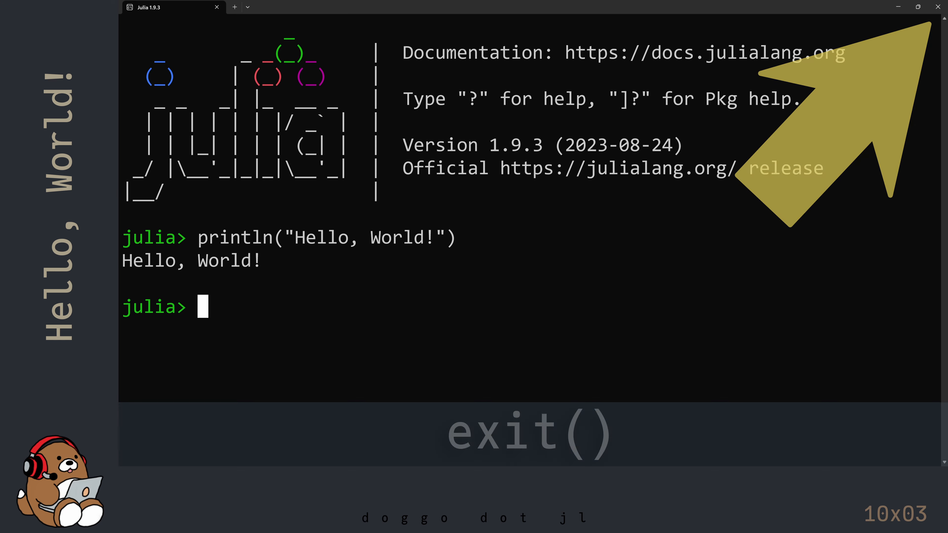
- Quit the session with exit(), closing the REPL back to the desktop
type("exit")
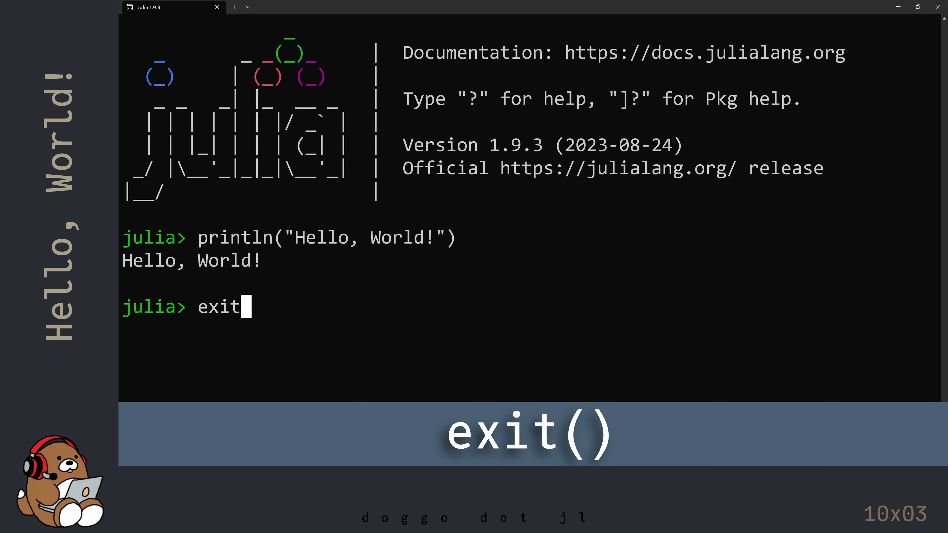
type("()")
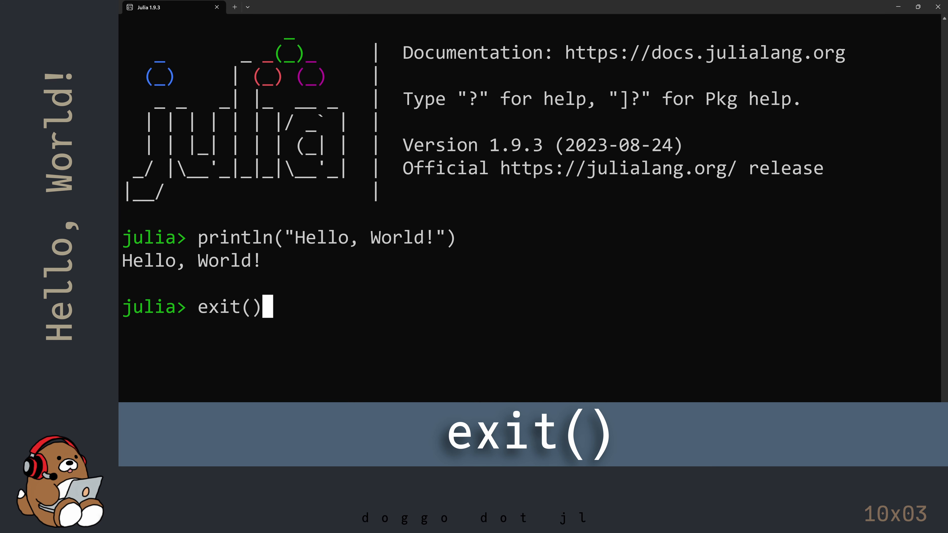
key("Return")
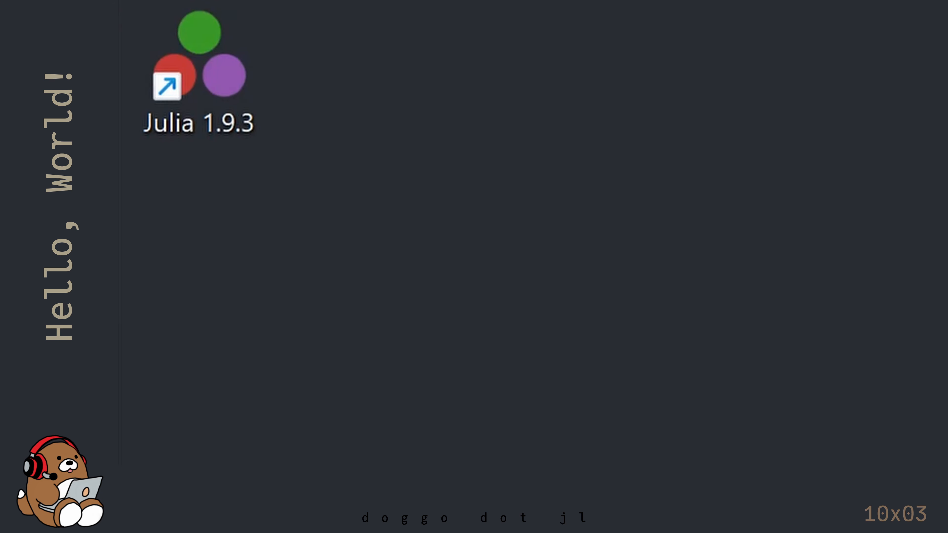